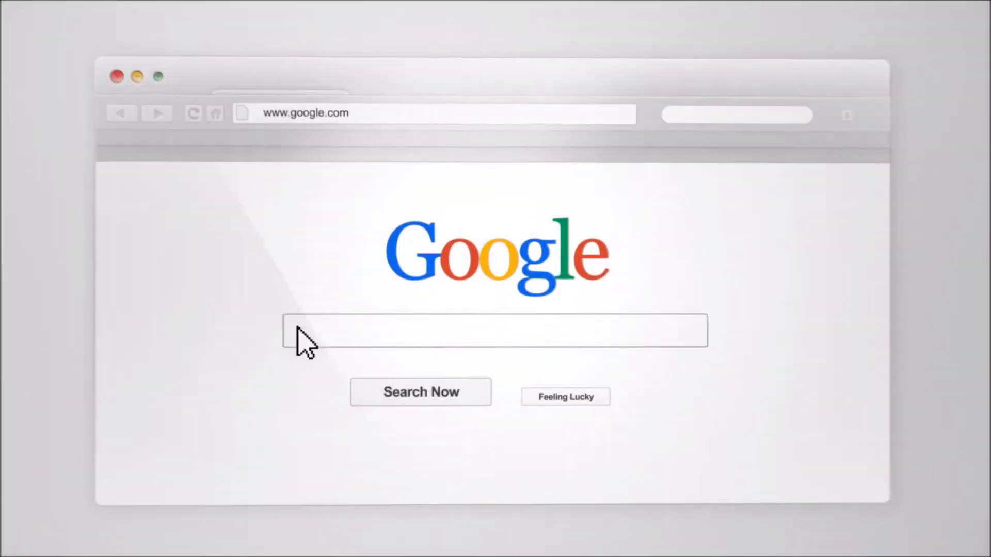
Step: Search Google for RecruitingTools.com "Top Reviews" (Tools OR Technology) "Industry Leading" Tutorials
type("RecruitingTools.com \"Top Reviews\" (Tools OR Technology) \"Industry Leading\" Tutorials")
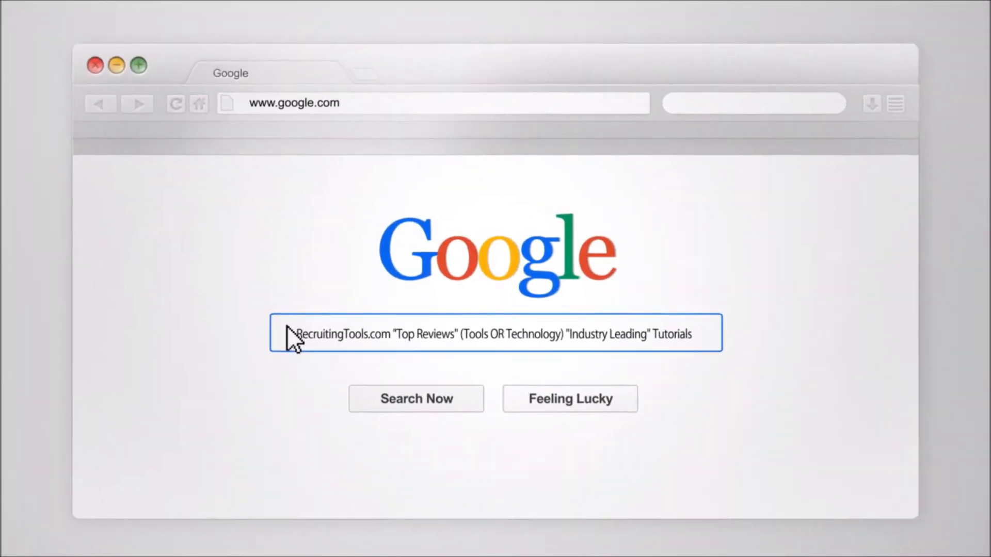
left_click(416, 399)
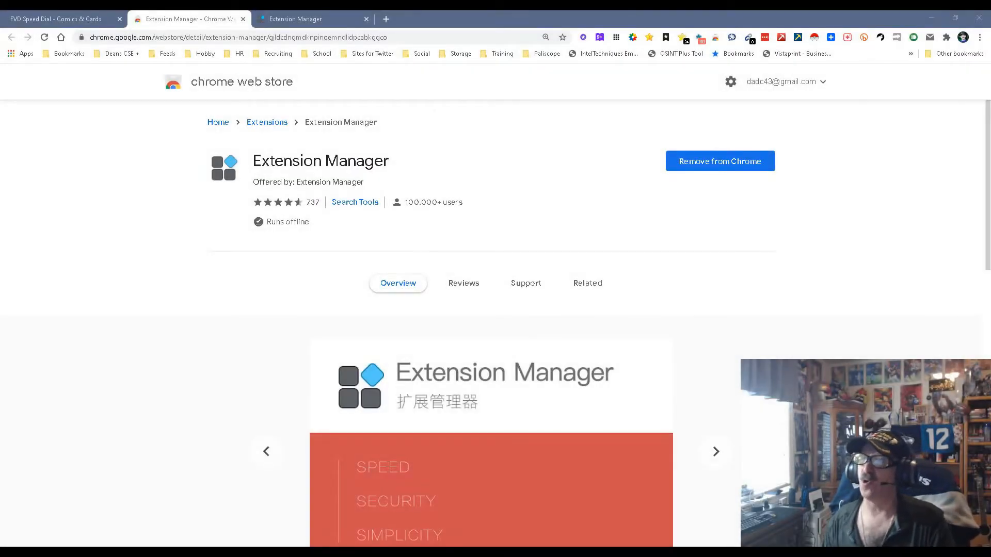
Step: View the next listing screenshot and scroll to the numbered feature overview and details
left_click(715, 451)
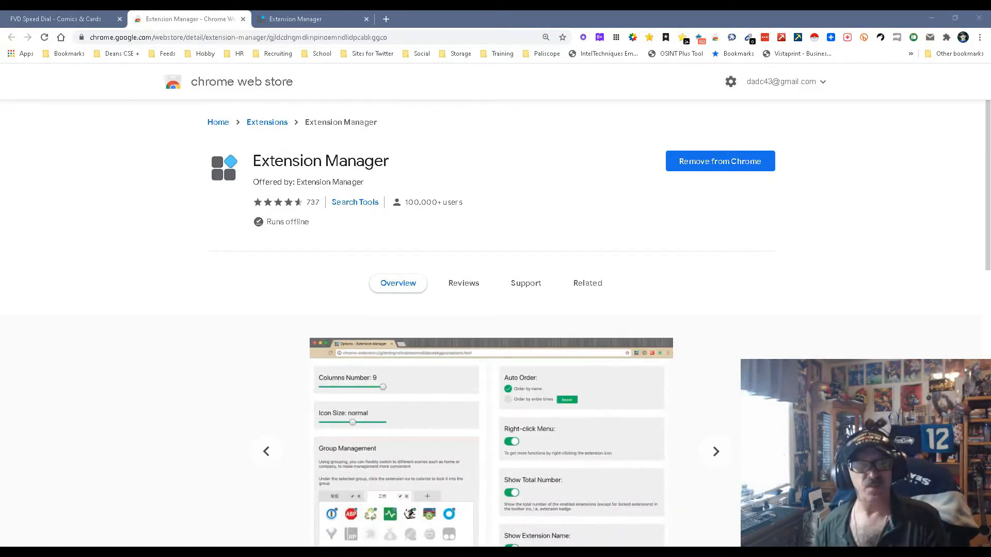
scroll("down", 3)
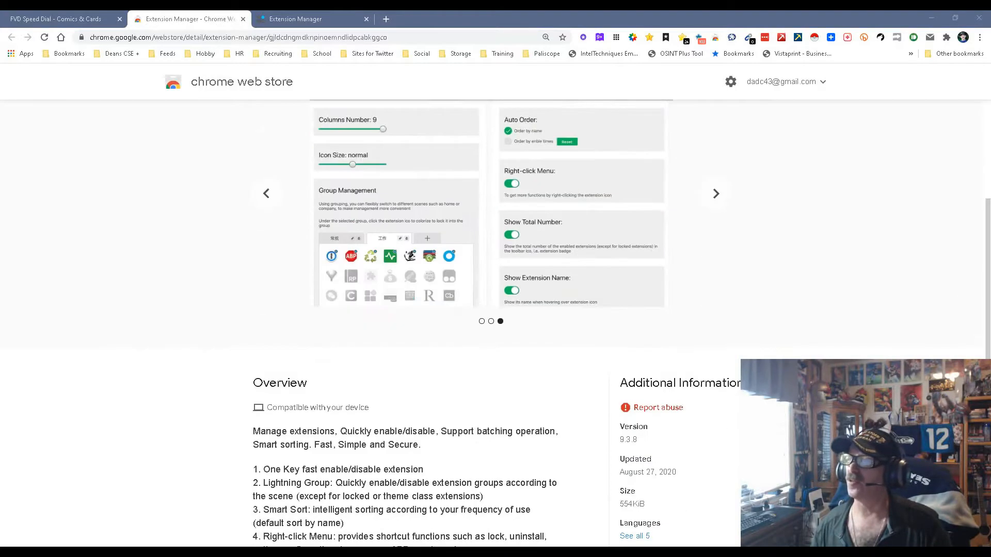
scroll("down", 3)
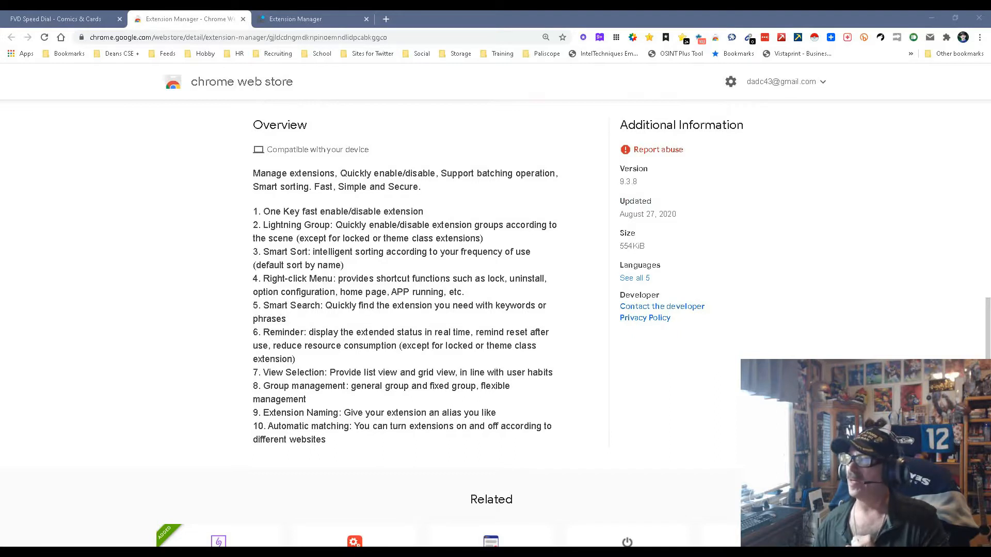
left_click(946, 37)
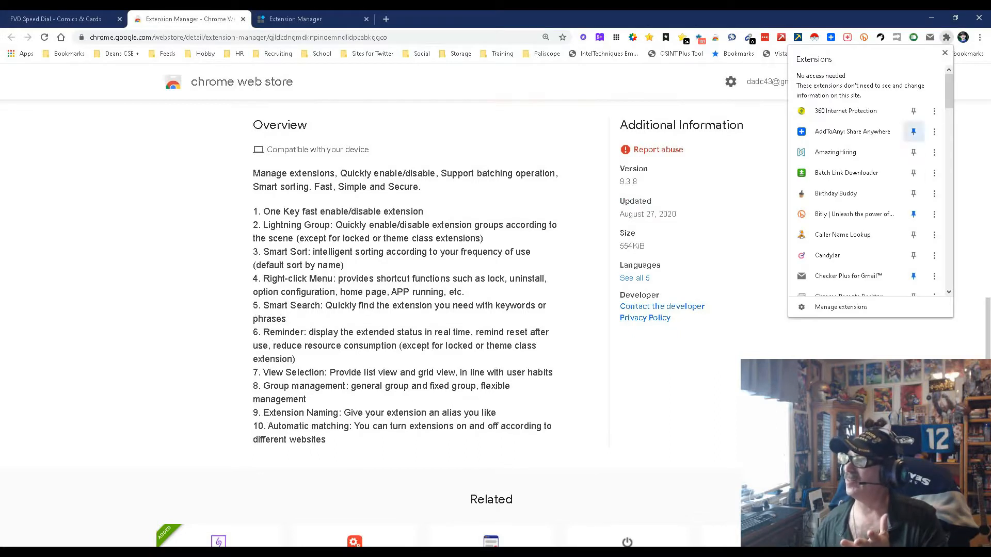
scroll("down", 3)
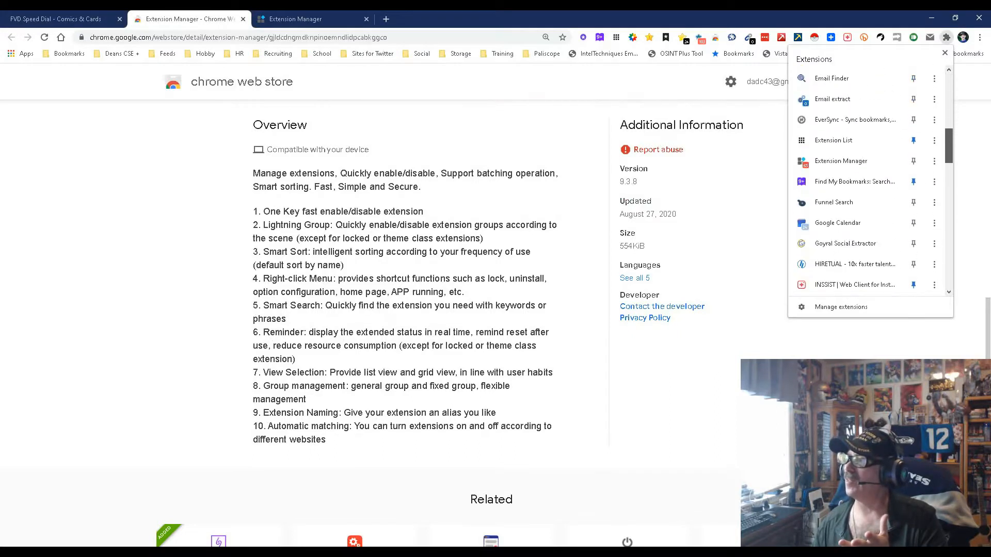
scroll("down", 3)
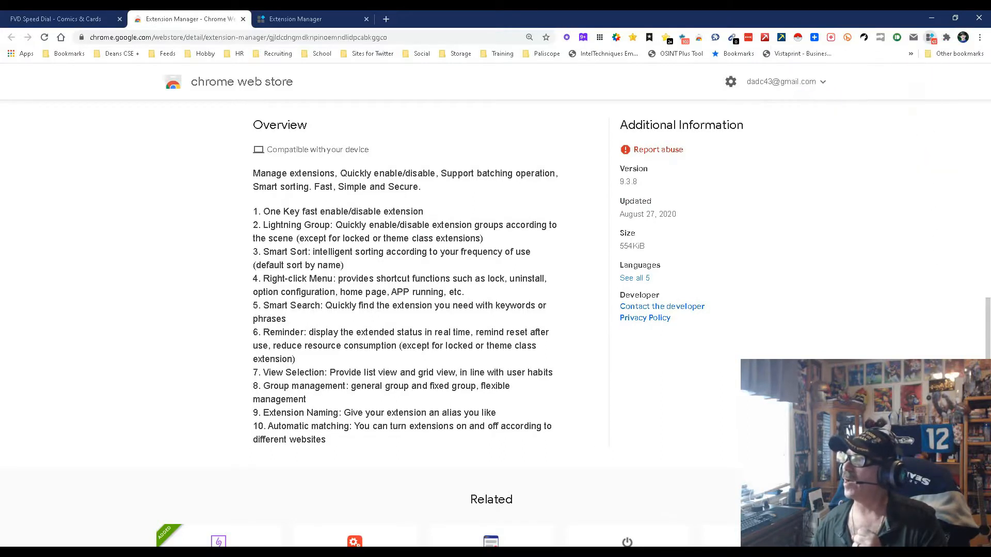
Step: Switch to the Extension Manager settings tab showing the Default group of extension icons
left_click(929, 37)
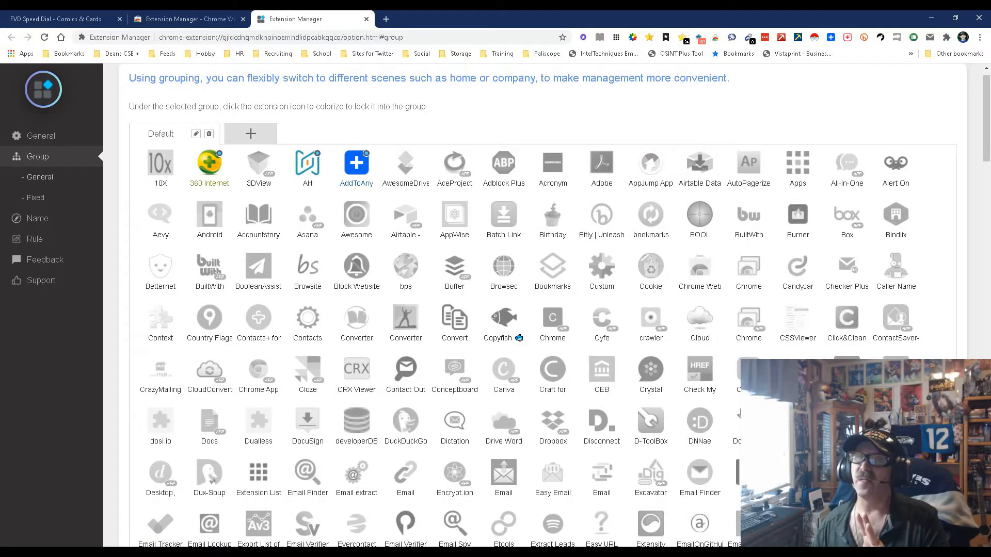
mouse_move(183, 20)
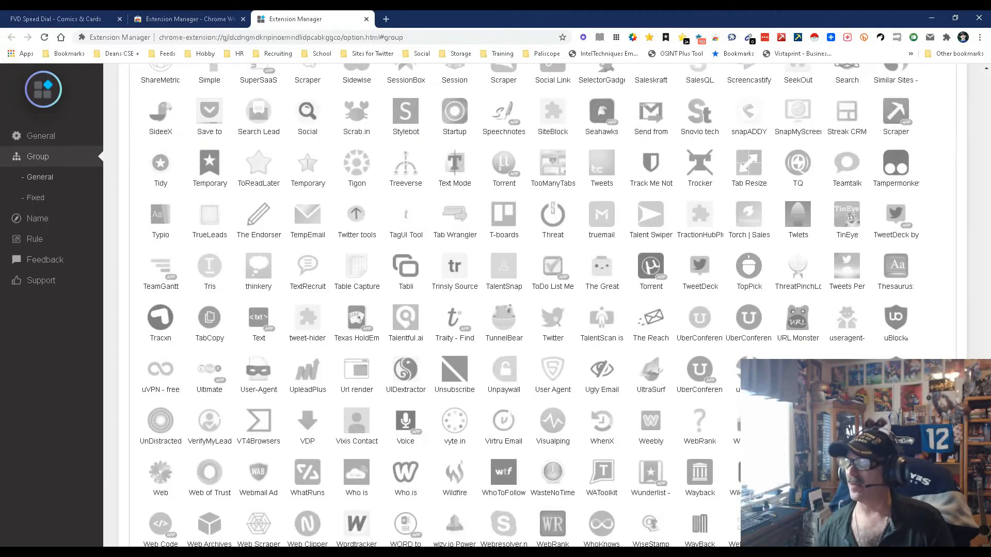
scroll("up", 3)
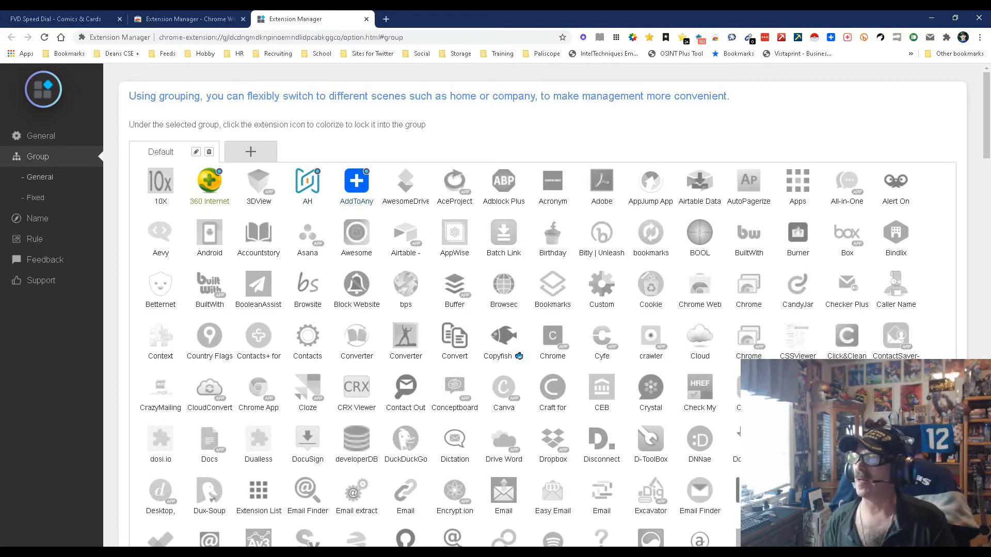
Step: Scroll the Group grid, then return to the top of the Chrome Web Store listing
scroll("down", 3)
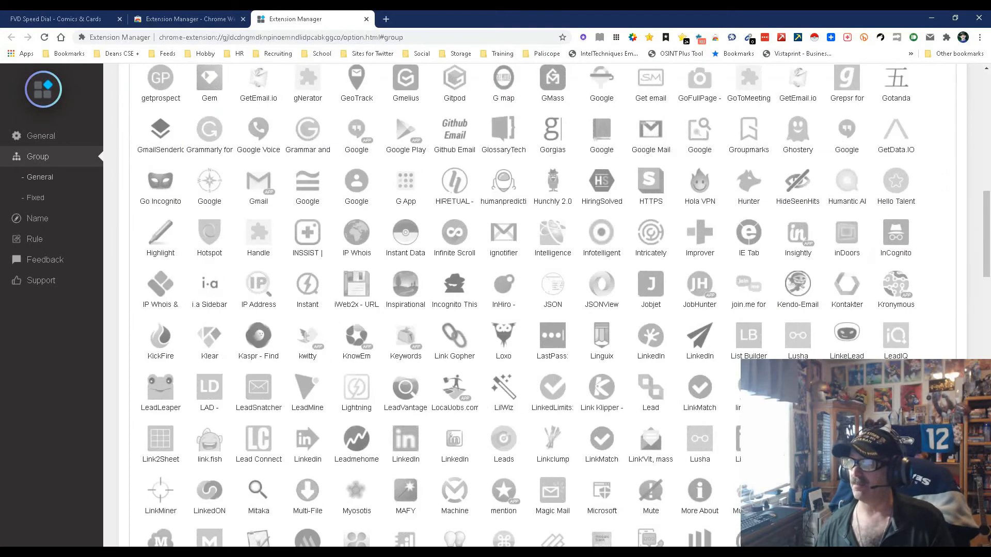
scroll("down", 3)
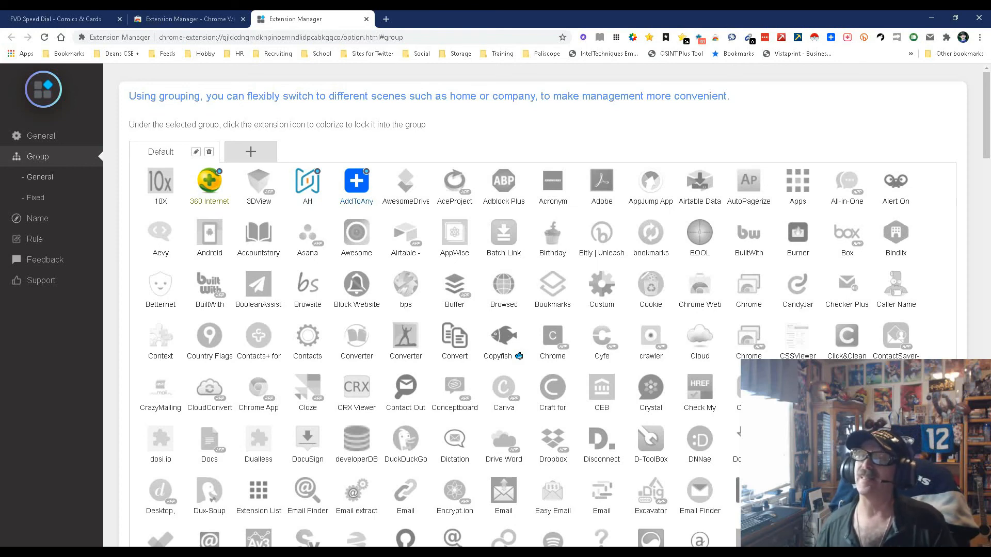
left_click(187, 19)
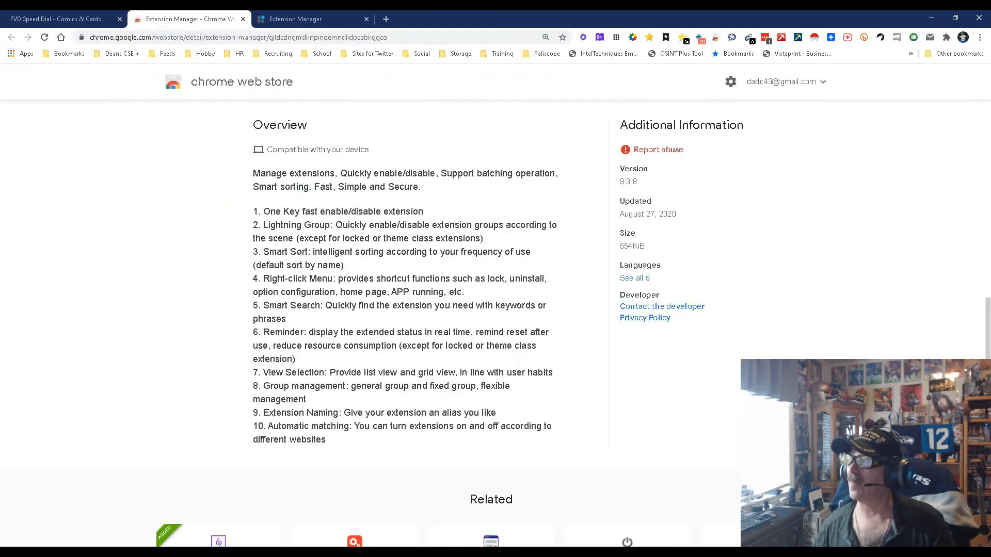
scroll("up", 3)
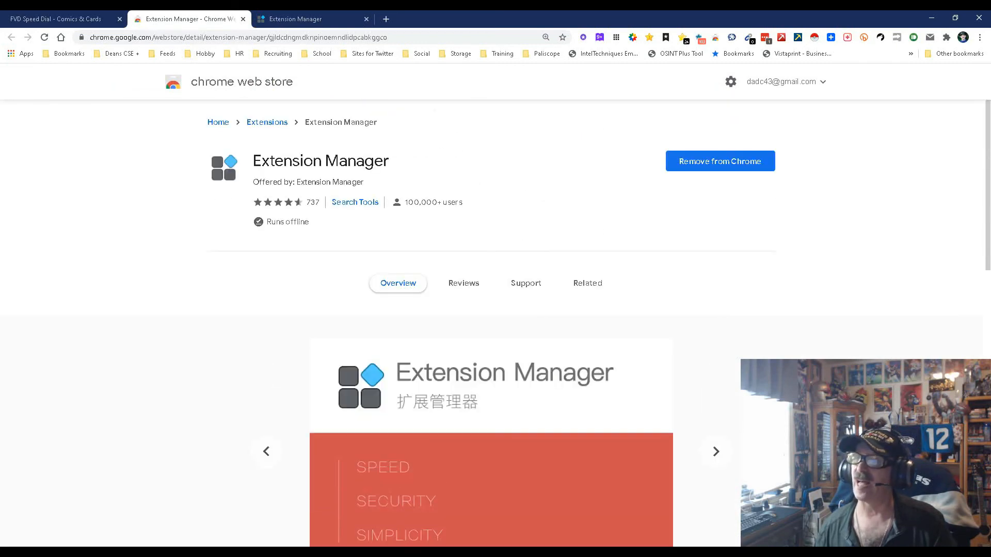